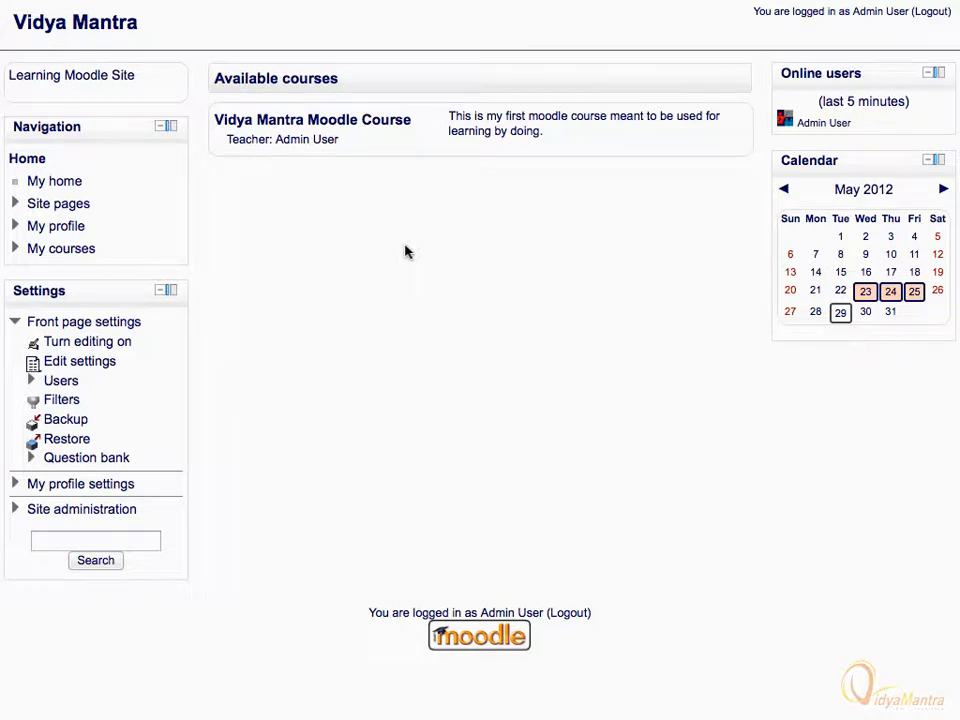
pyautogui.moveTo(135, 335)
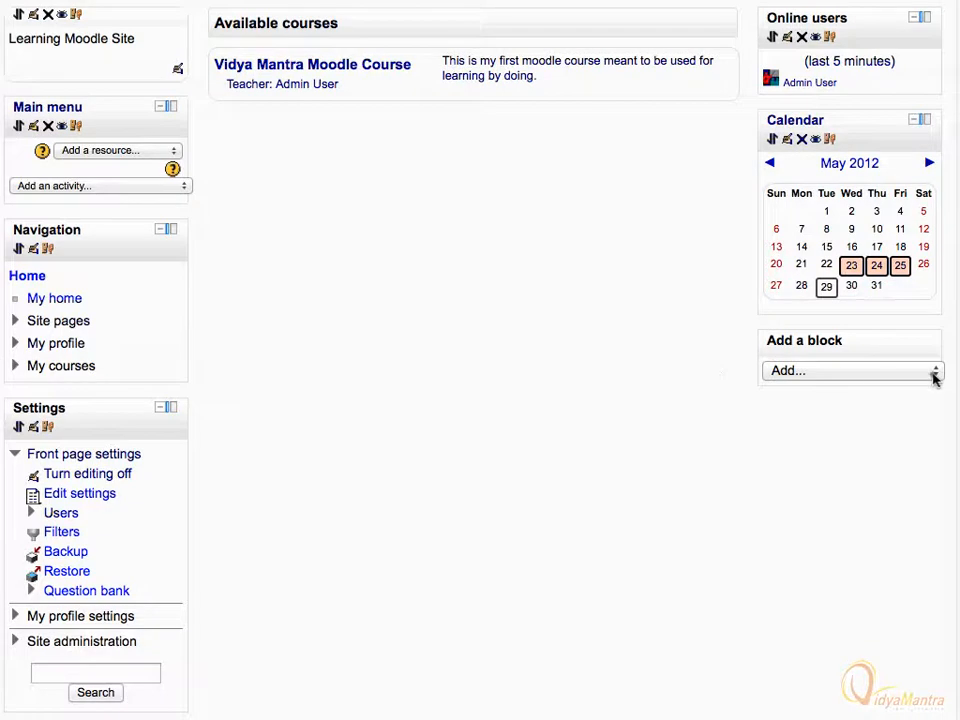
# Add the Blog menu block to the front page from the Add a block list.
pyautogui.click(851, 370)
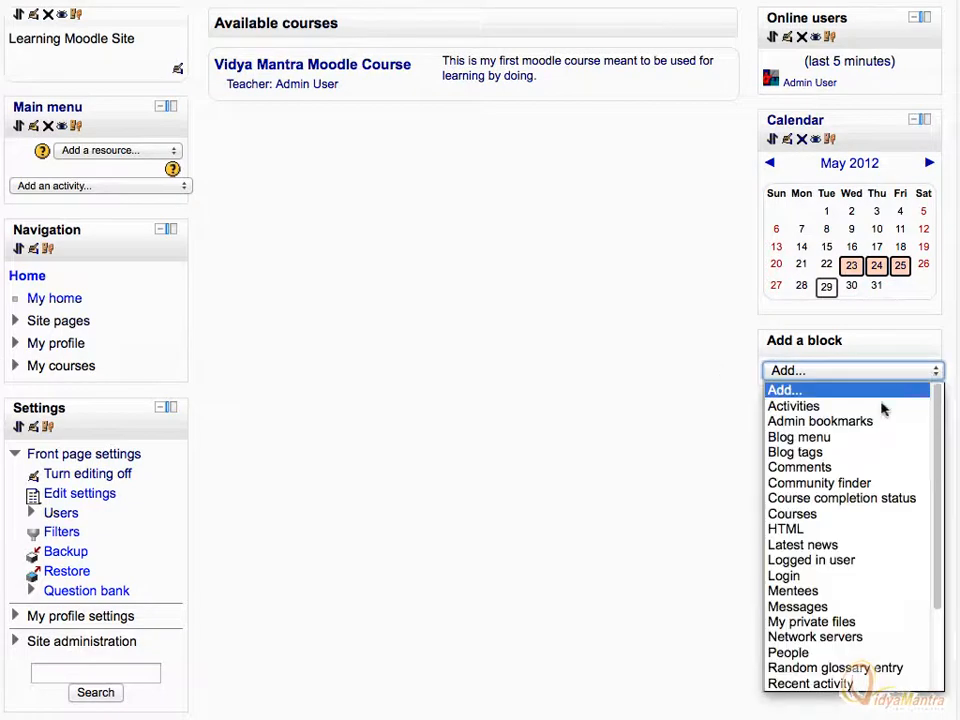
pyautogui.click(798, 436)
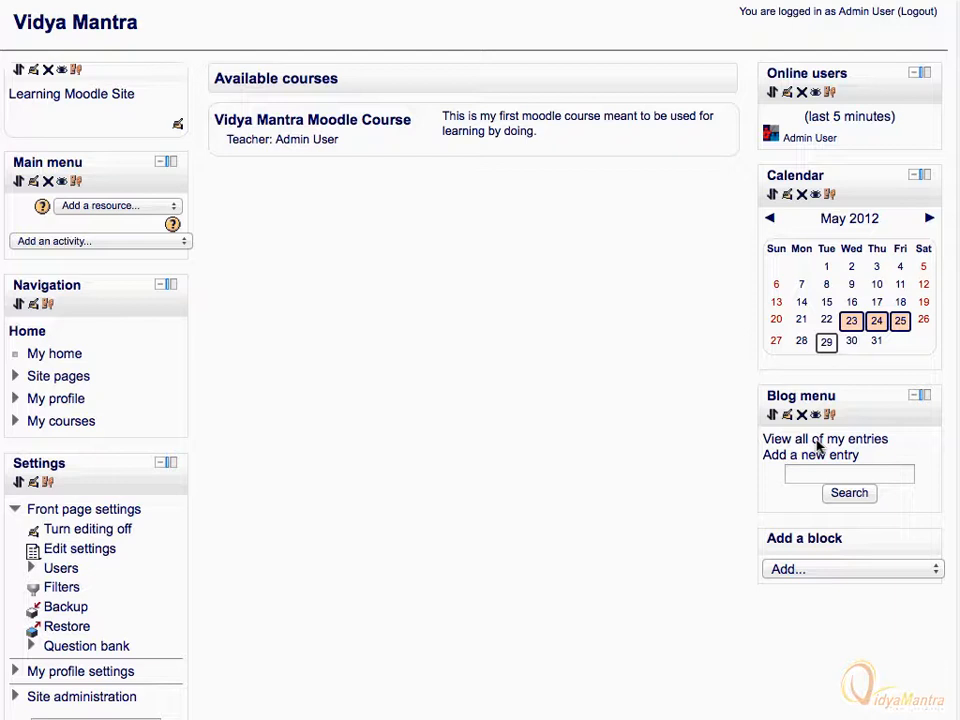
pyautogui.moveTo(775, 456)
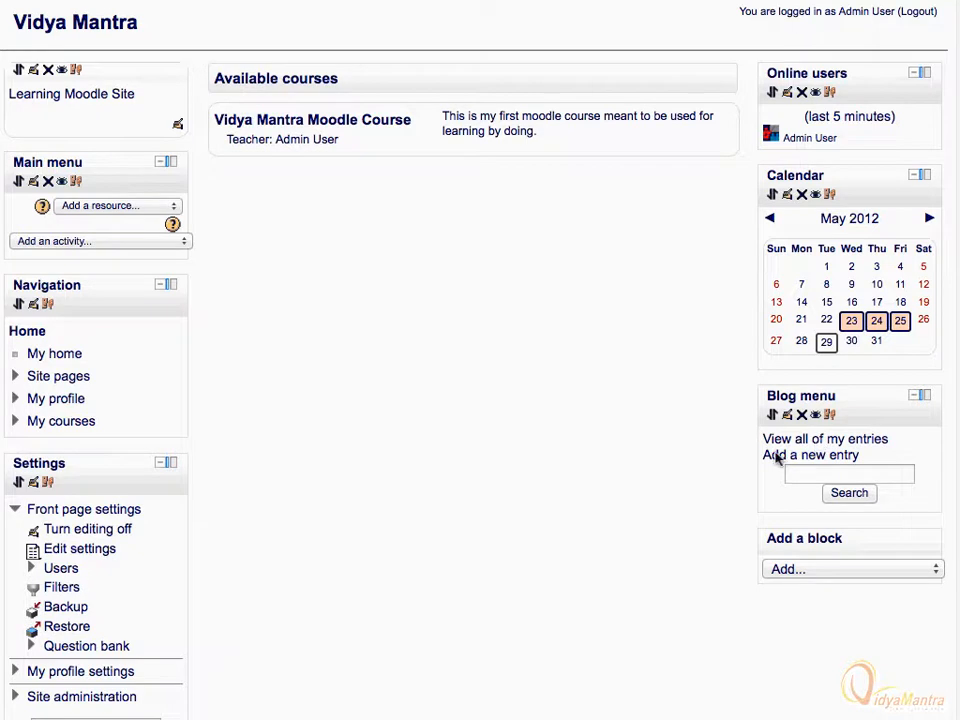
# Start a new blog entry titled 'Mozilla seabird open web concept phone-1' with its body text.
pyautogui.click(810, 455)
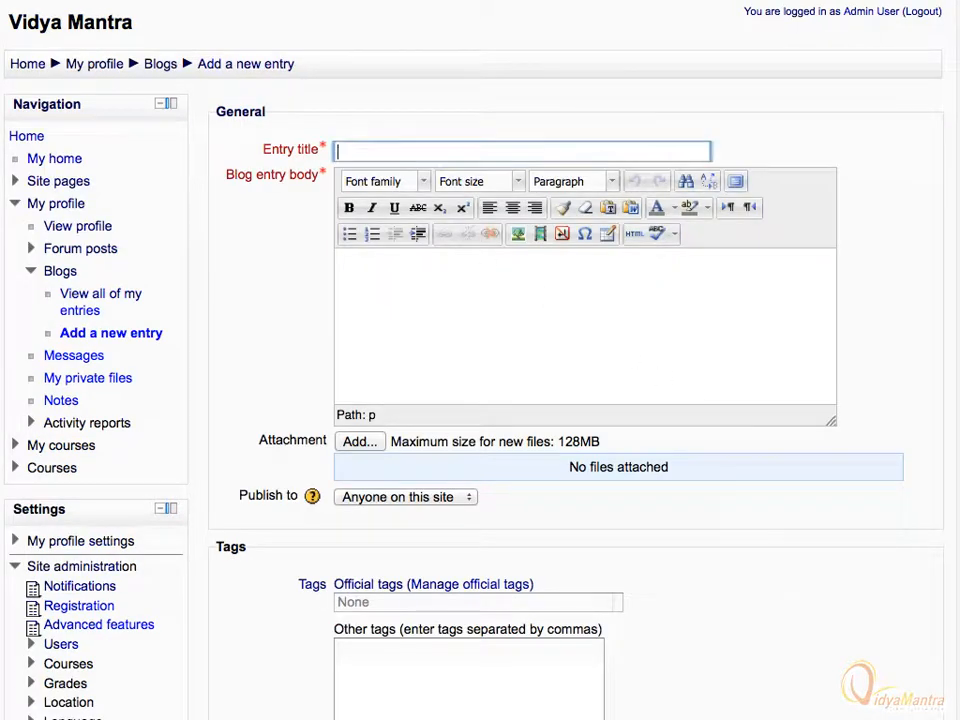
pyautogui.write('Mozilla seabird open web concept phone-1')
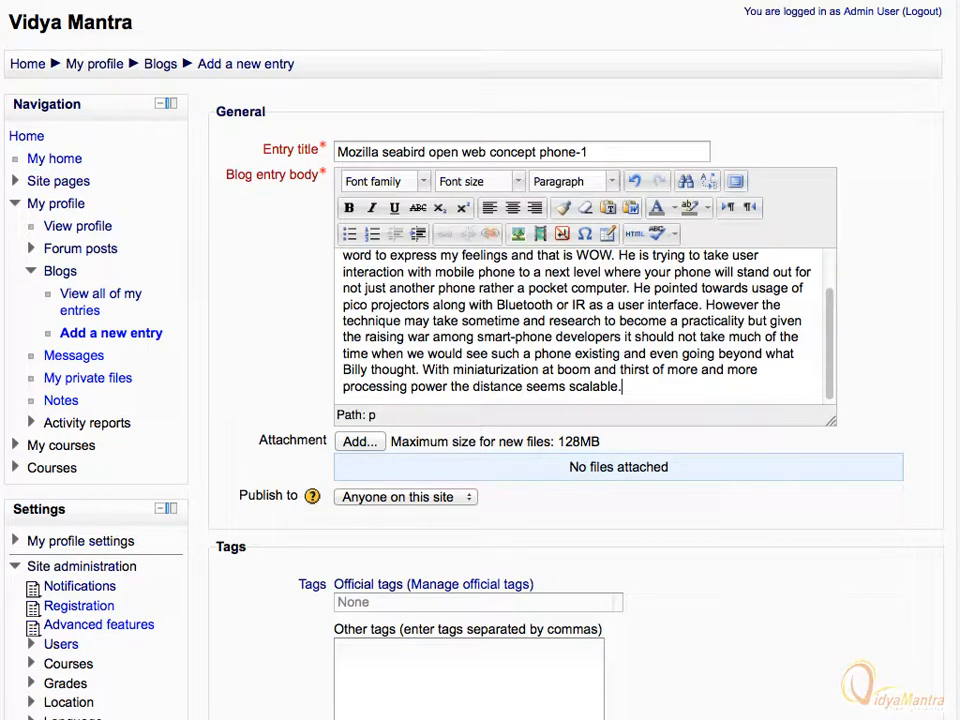
pyautogui.scroll(-3)
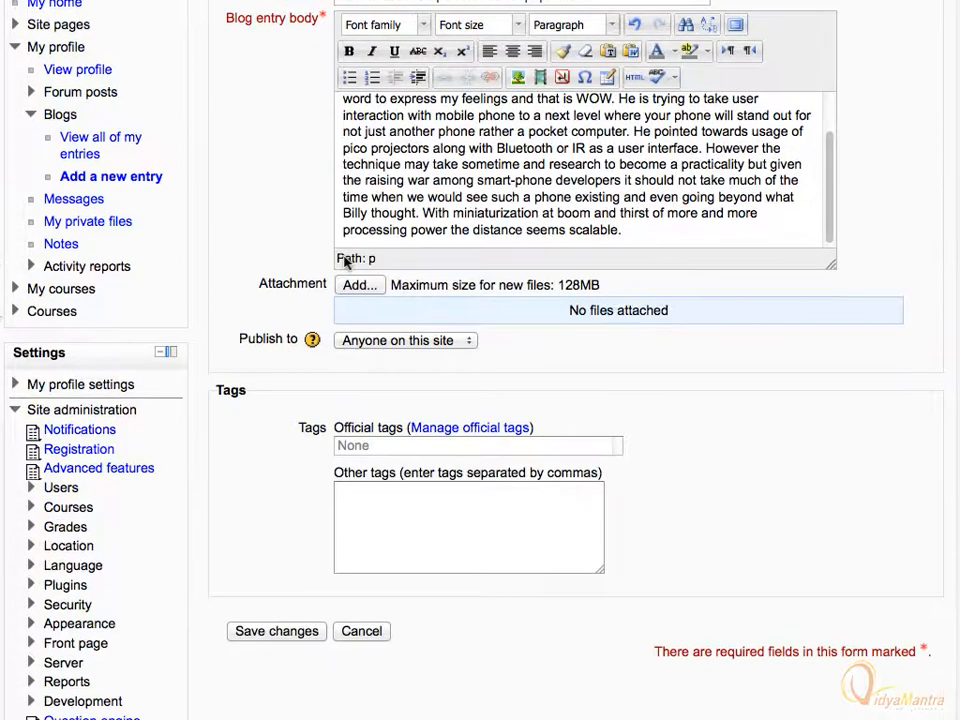
pyautogui.scroll(-3)
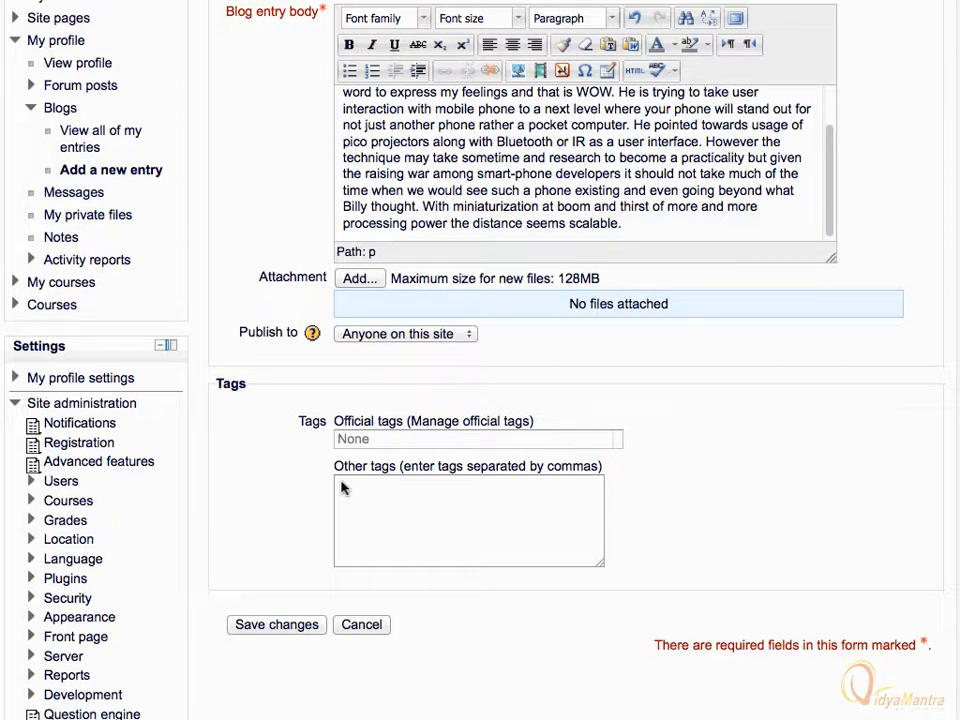
# Tag the entry 'Mozilla, seabird' and save it to publish on the blog.
pyautogui.write('Mozilla, seabir')
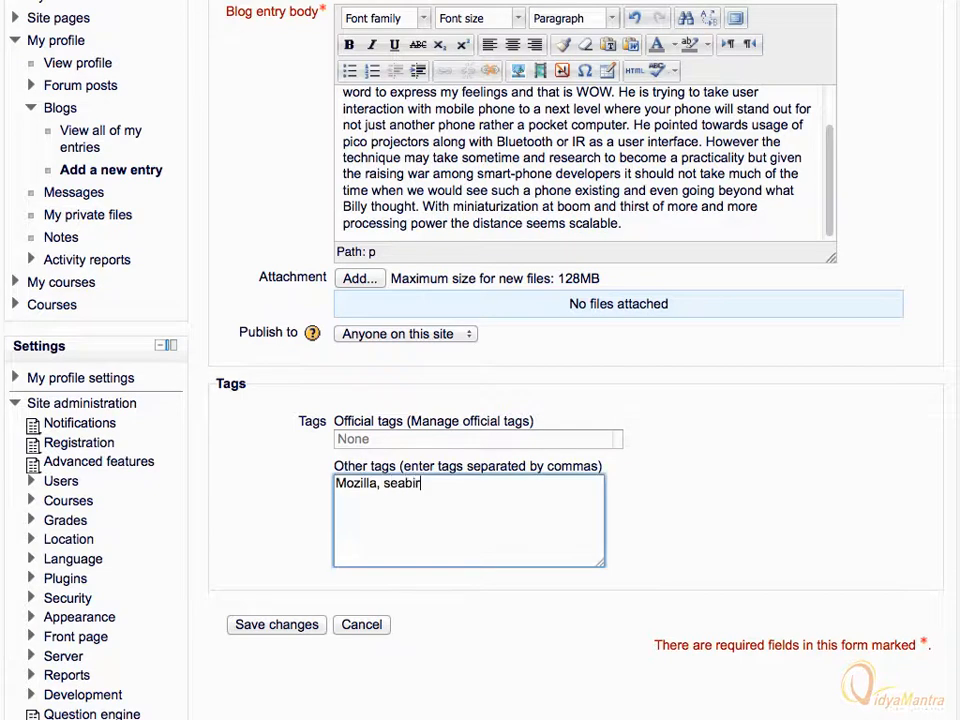
pyautogui.write('d')
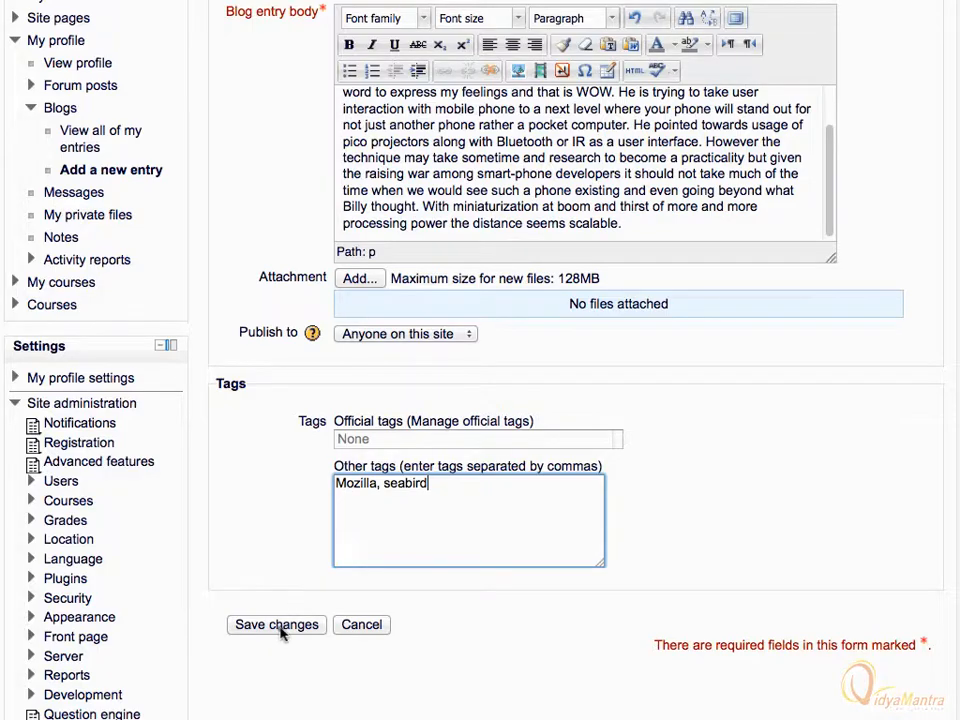
pyautogui.click(276, 624)
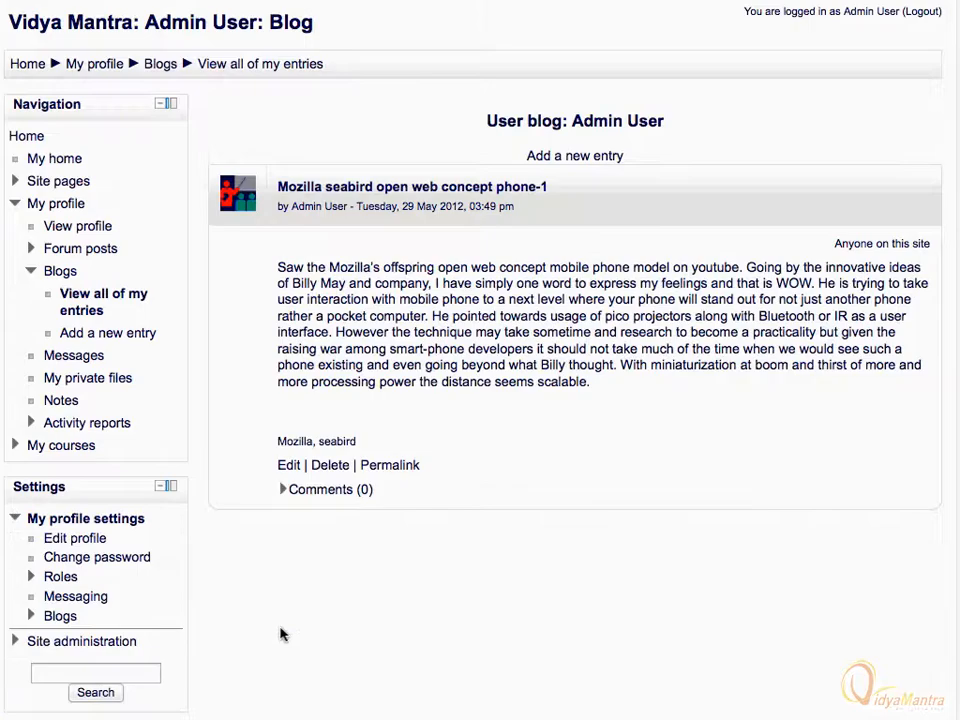